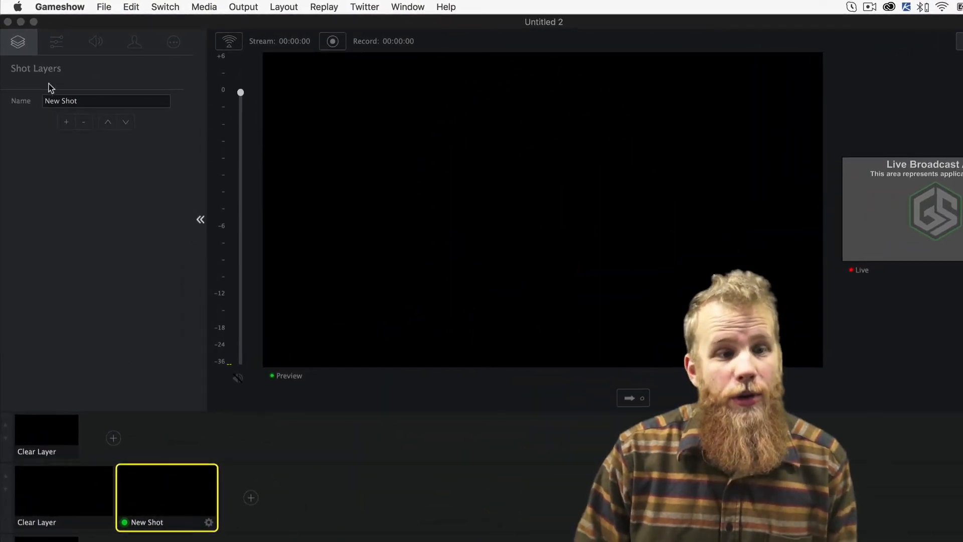
# Bring up the add-layer menu from the Shot Layers + button
pyautogui.click(67, 121)
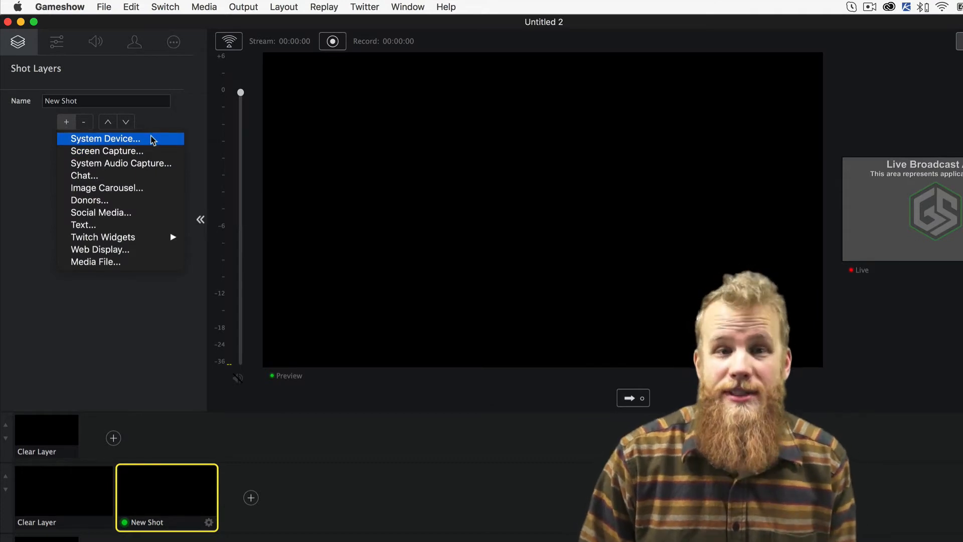
# Add a System Device layer with Cam 1 as the device, showing the green-screen webcam feed
pyautogui.click(105, 139)
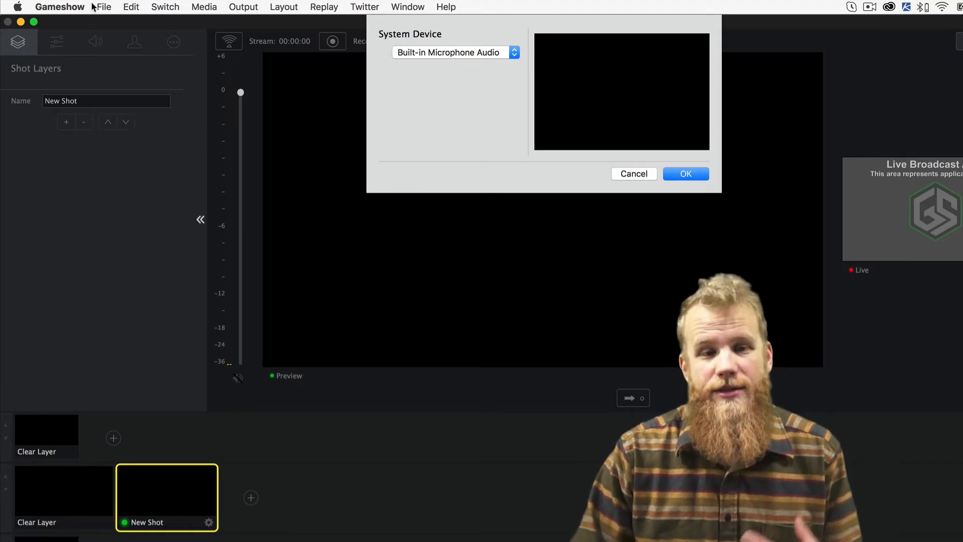
pyautogui.click(454, 53)
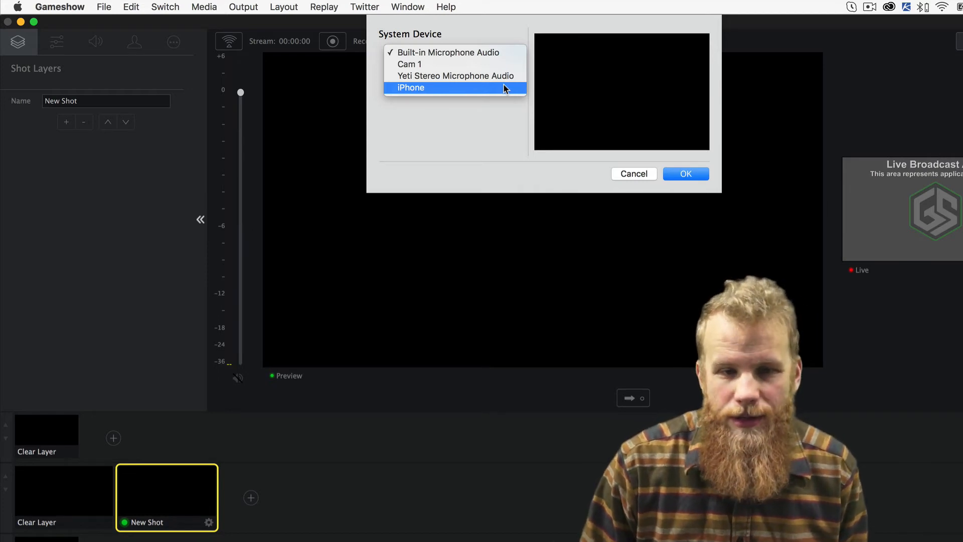
pyautogui.click(409, 64)
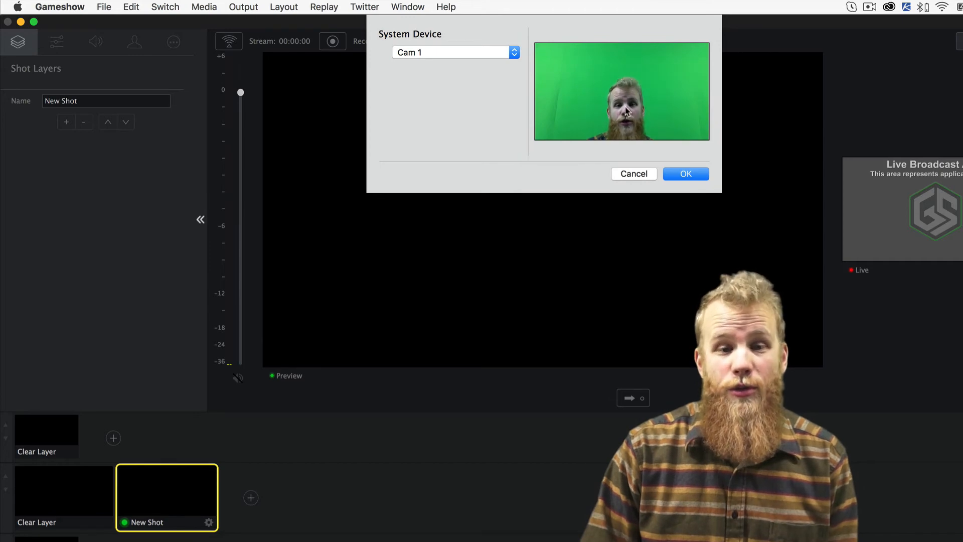
pyautogui.click(686, 174)
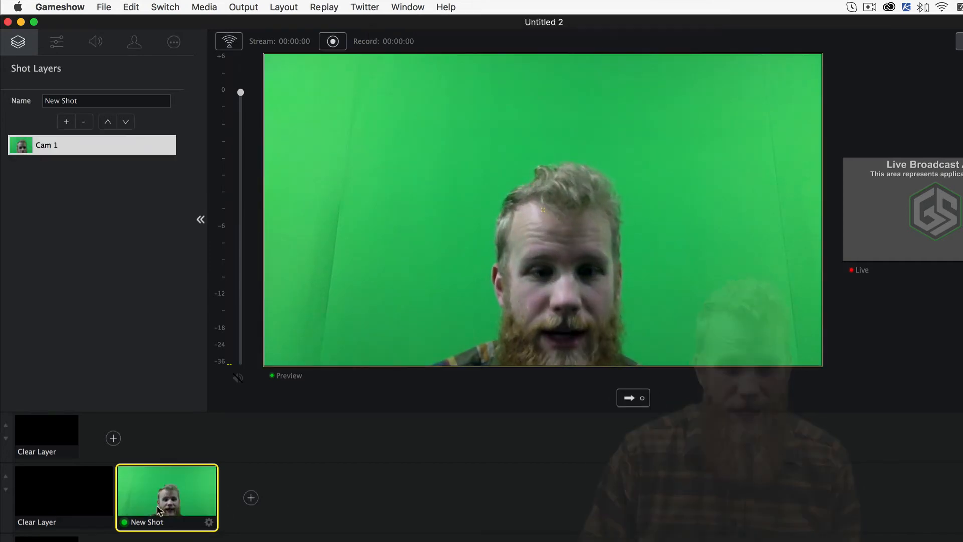